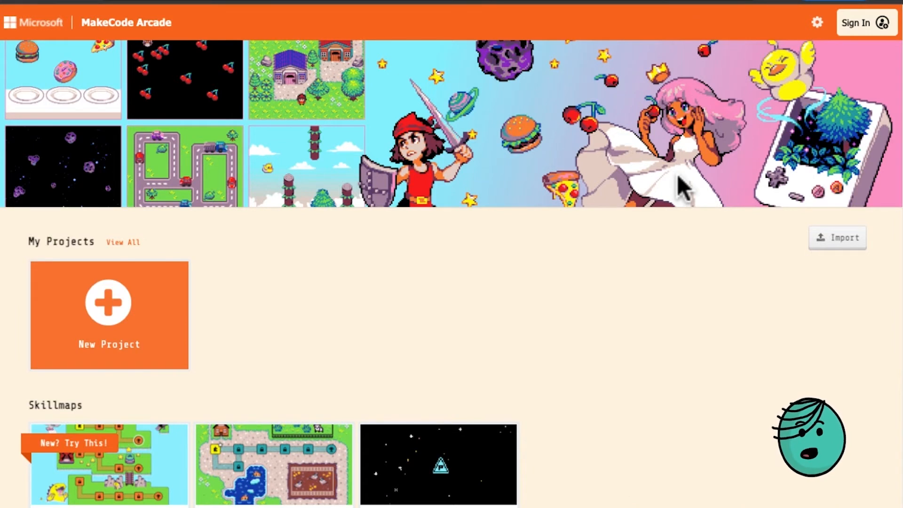
mouse_move(861, 22)
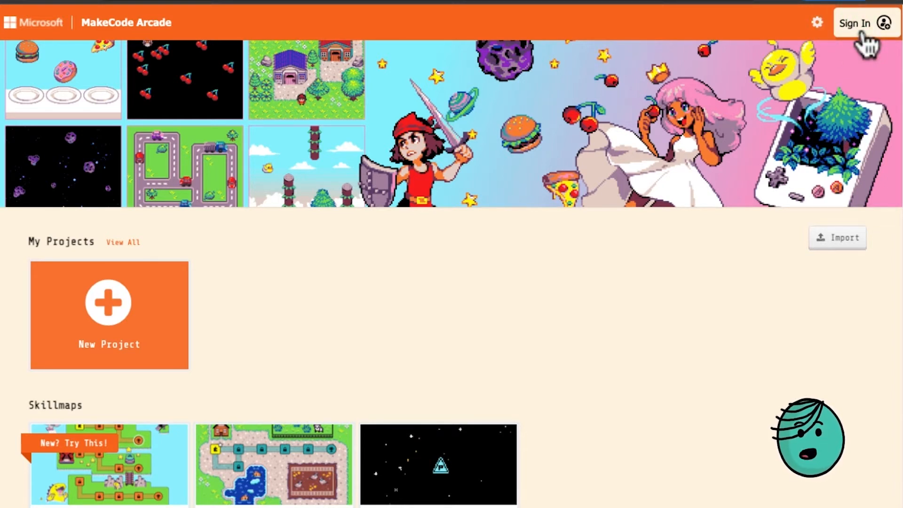
mouse_move(171, 299)
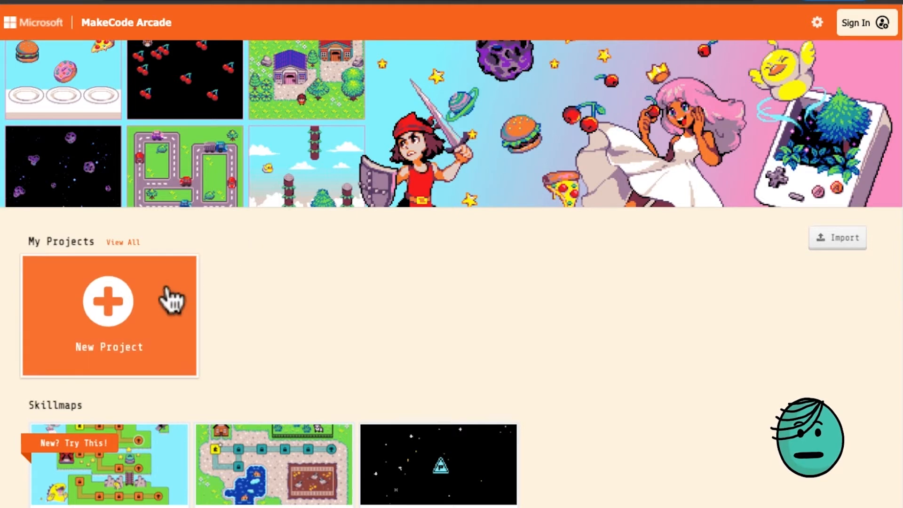
mouse_move(480, 274)
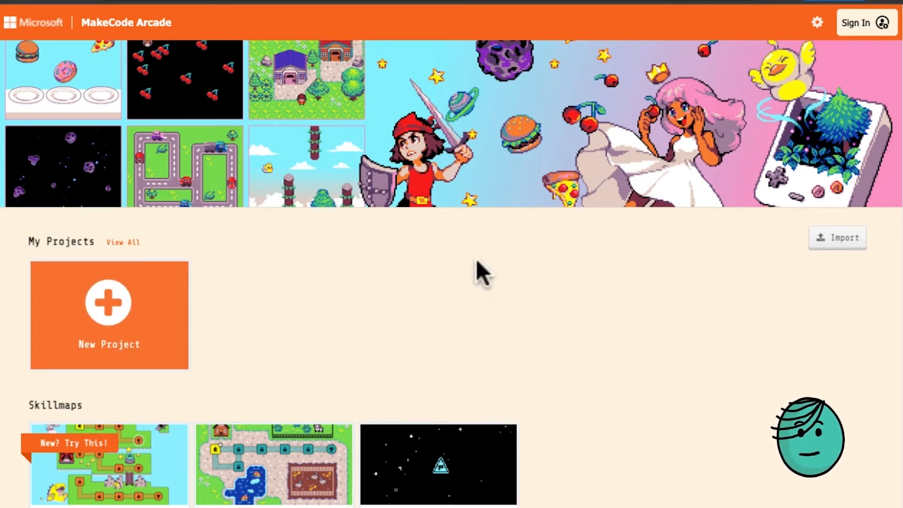
Step: Bring up the Microsoft account sign-in prompt from the MakeCode Arcade header
click(858, 23)
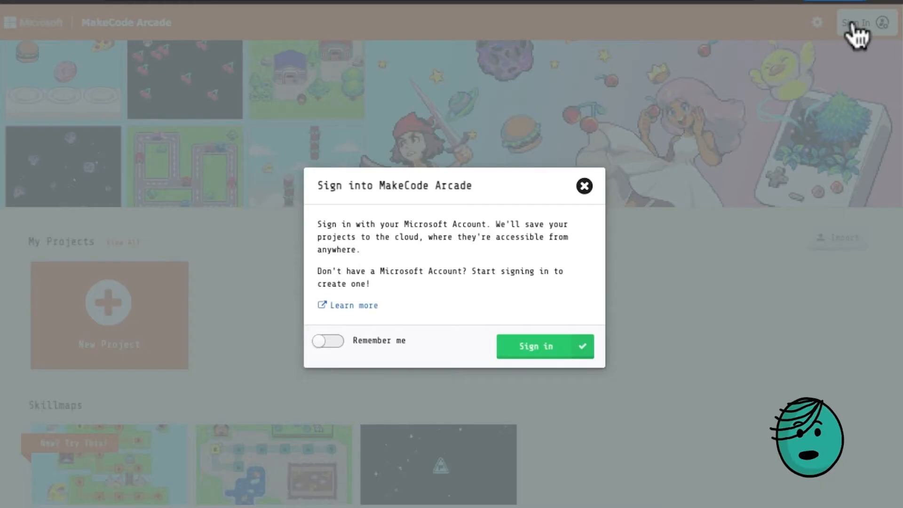
mouse_move(404, 237)
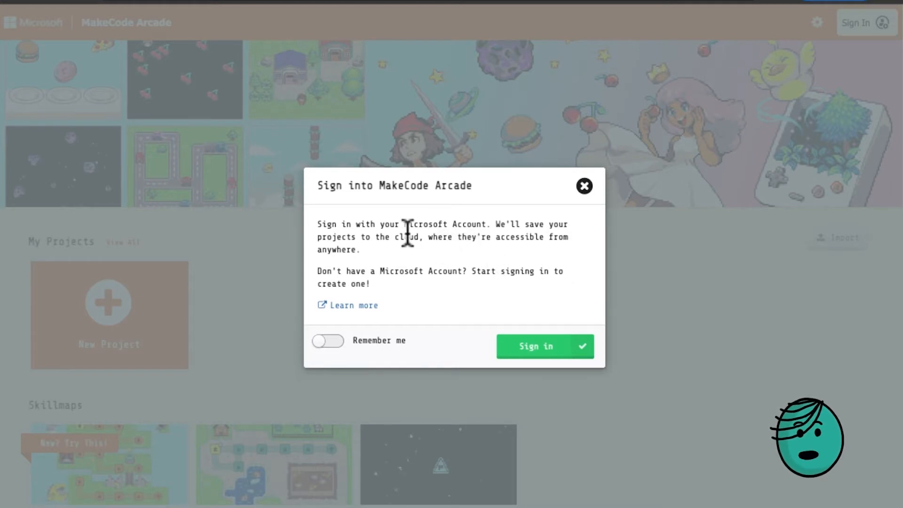
mouse_move(443, 293)
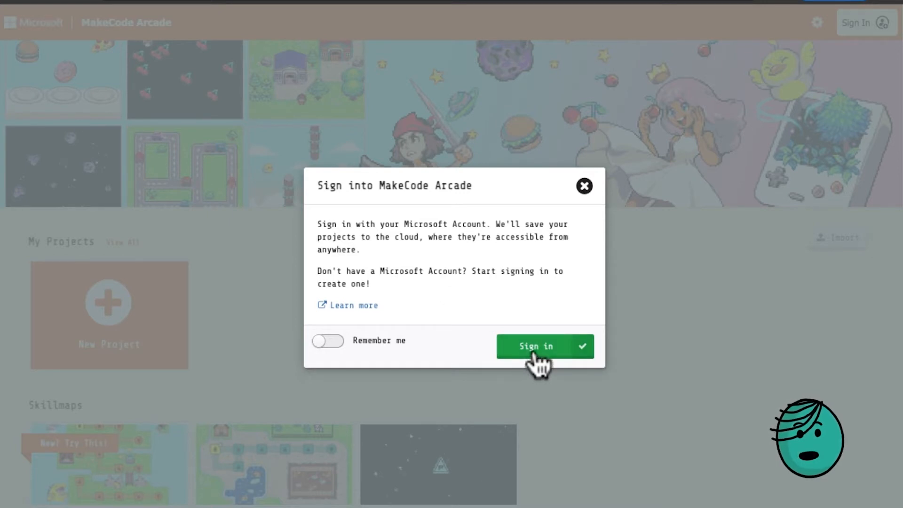
click(543, 346)
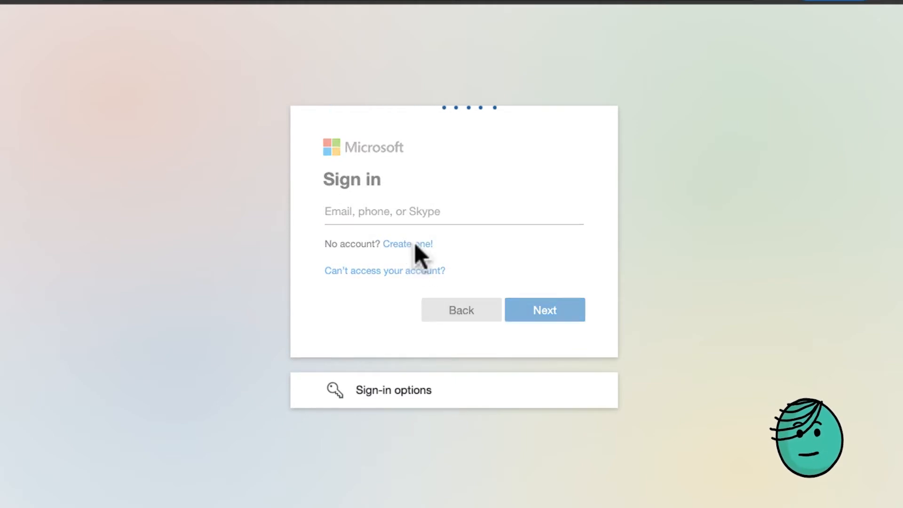
click(407, 244)
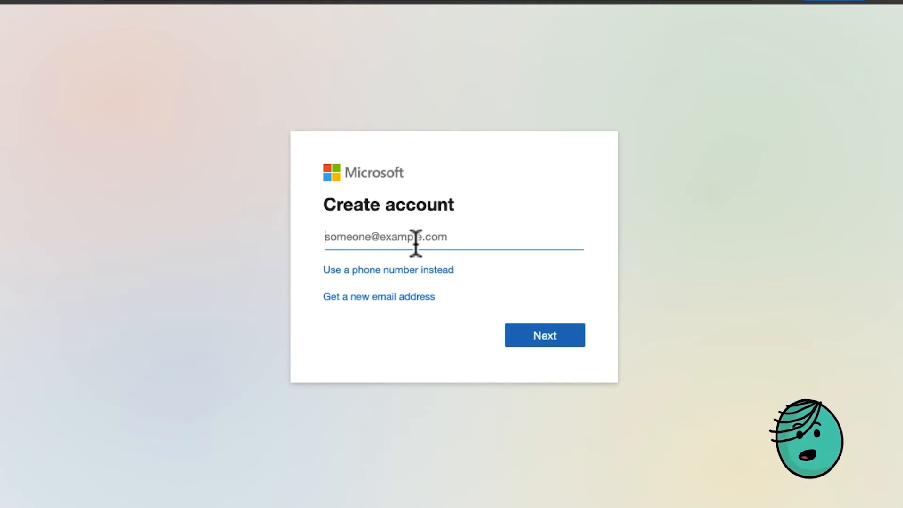
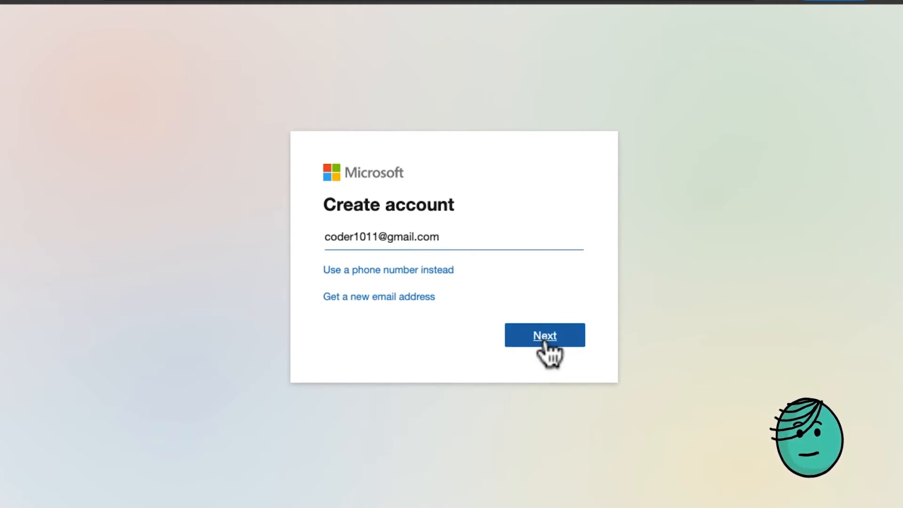
click(543, 335)
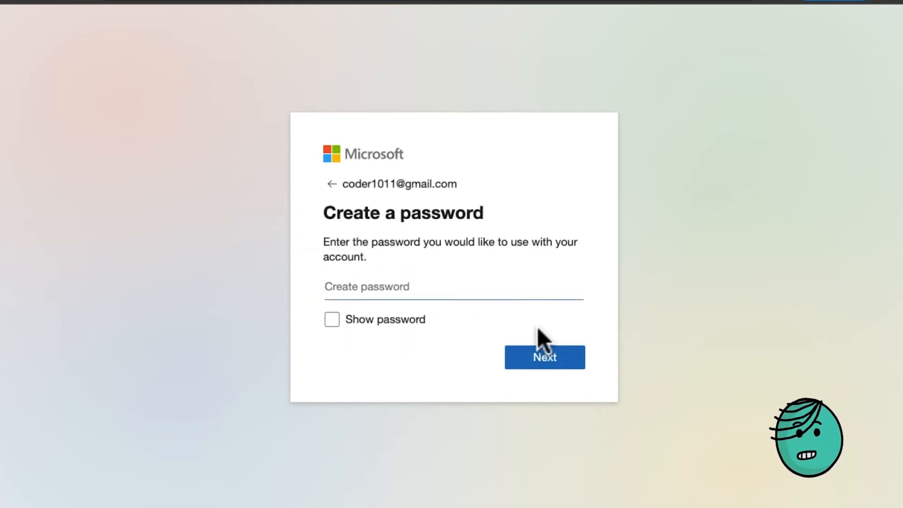
mouse_move(485, 294)
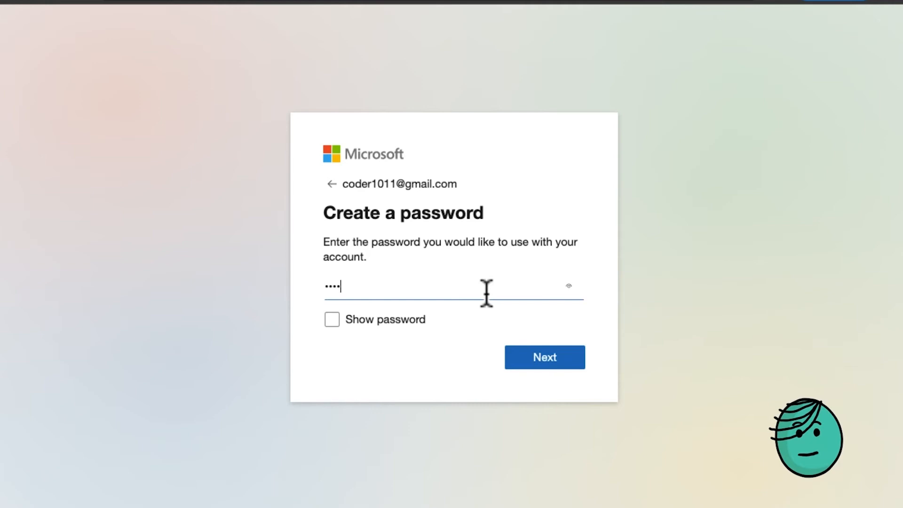
text(password)
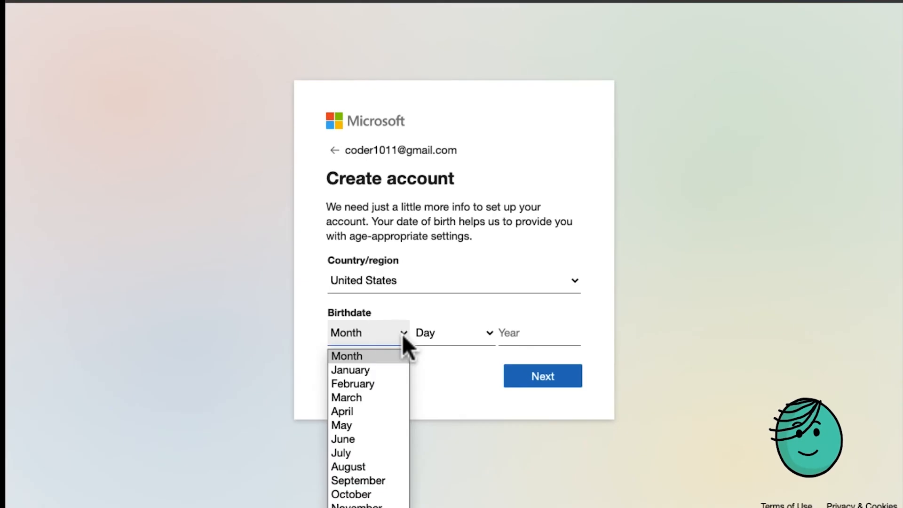
Step: Submit a birthdate of February 6 with the typed year and the United States region
click(353, 383)
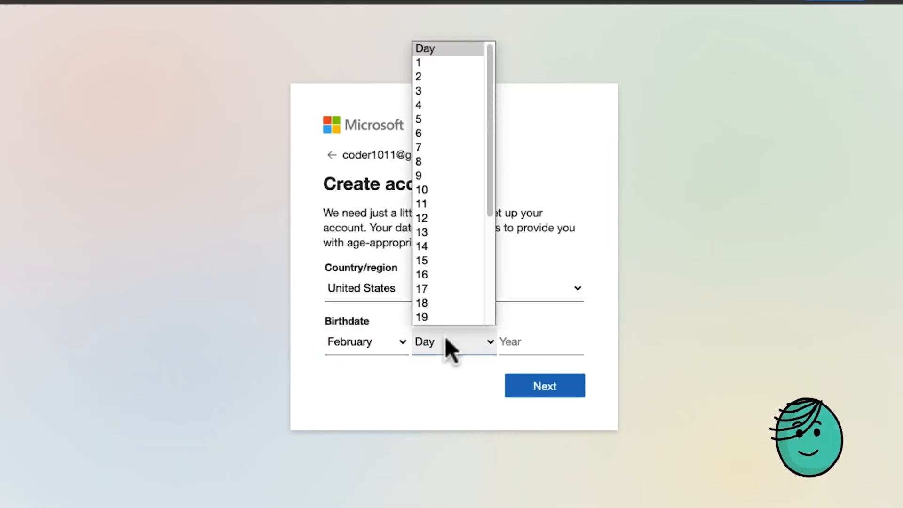
click(418, 132)
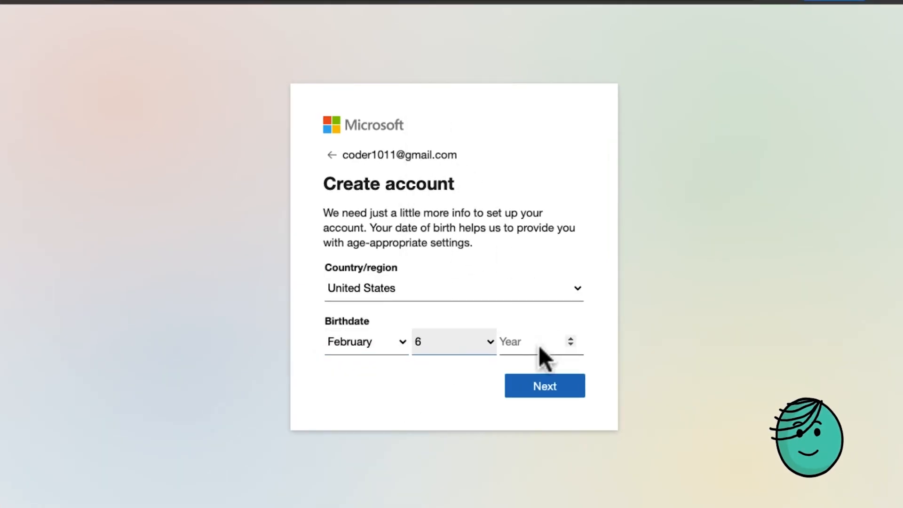
text(1915)
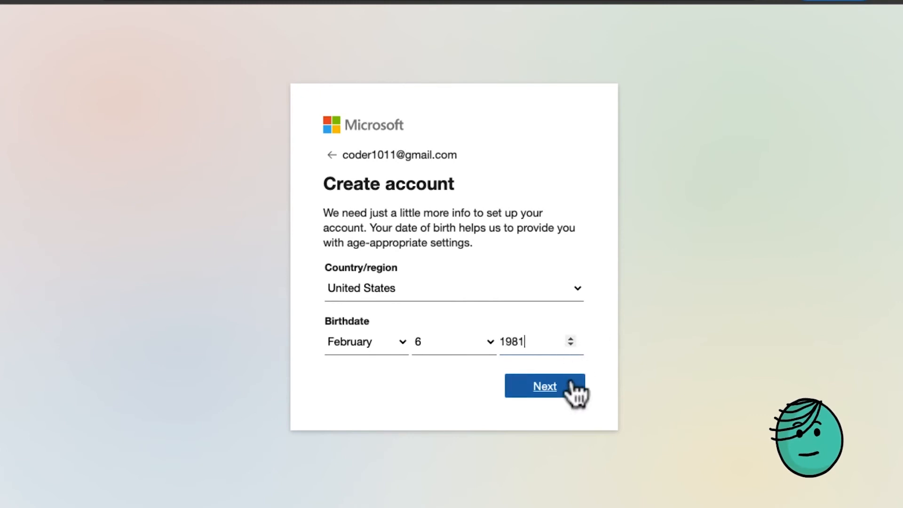
click(544, 386)
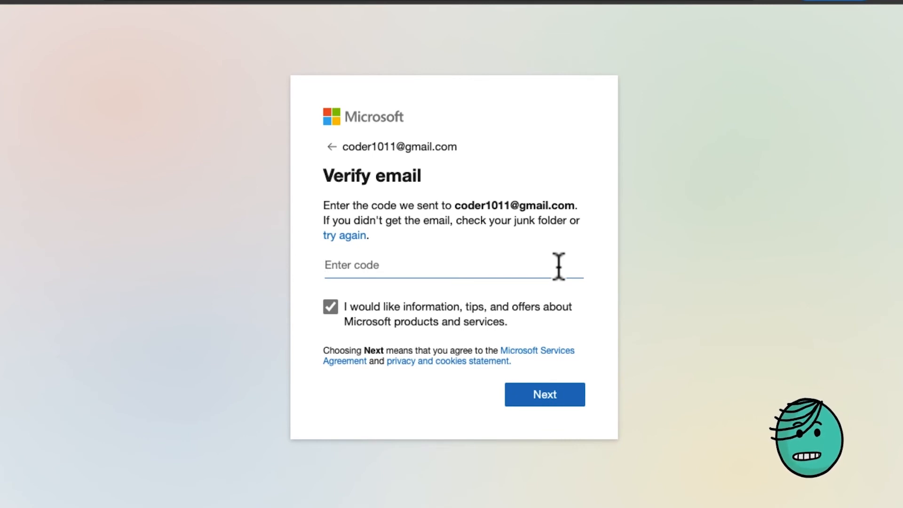
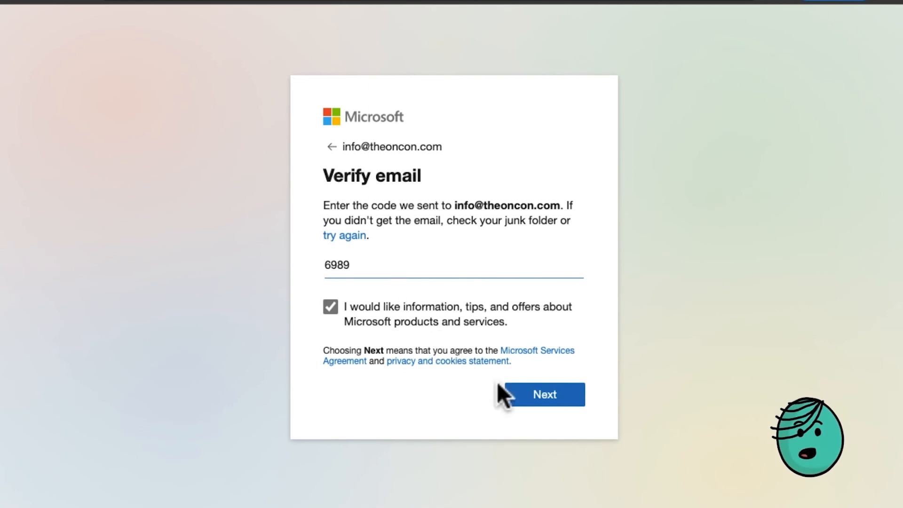
click(543, 394)
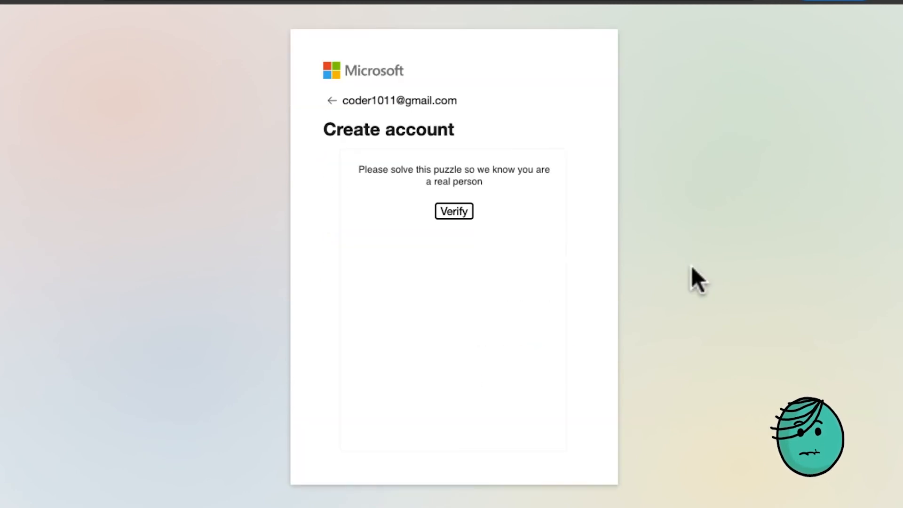
click(454, 211)
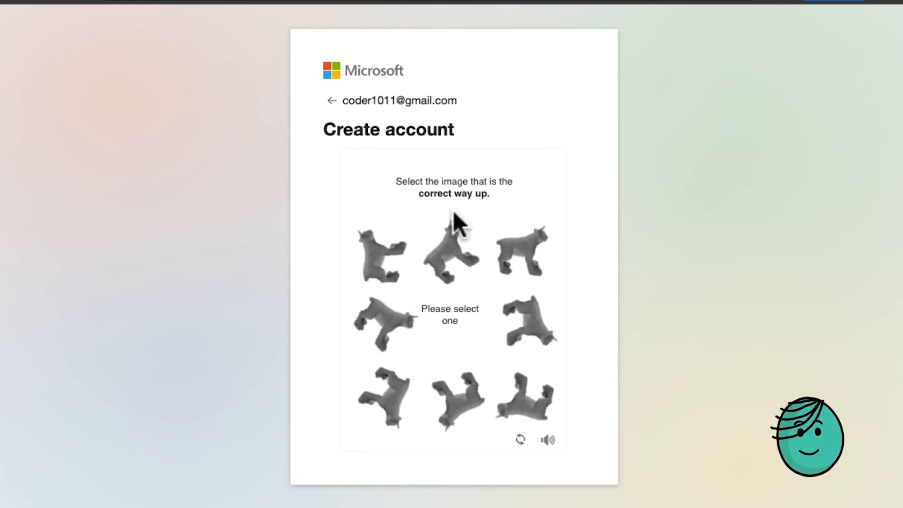